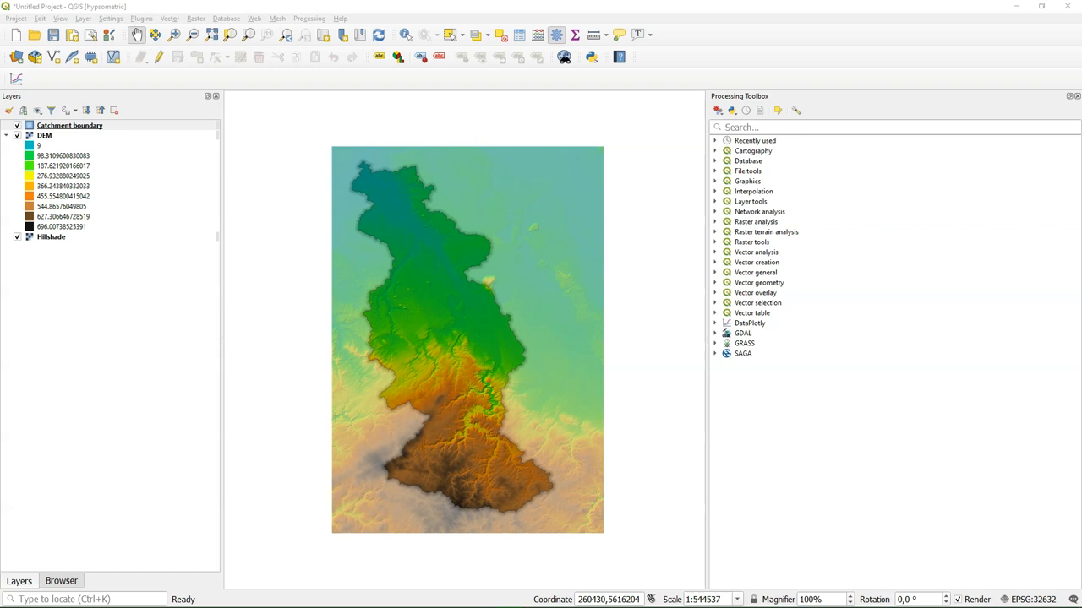
# - Search the Processing Toolbox for 'hypso' and select the Hypsometric curves algorithm
pyautogui.click(44, 136)
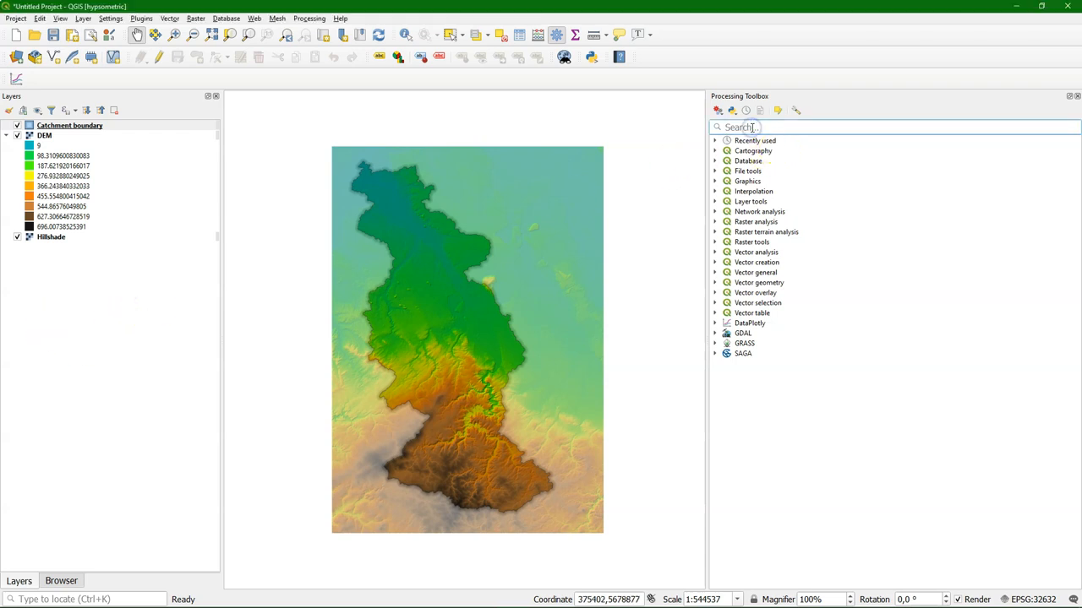
pyautogui.write('hypso')
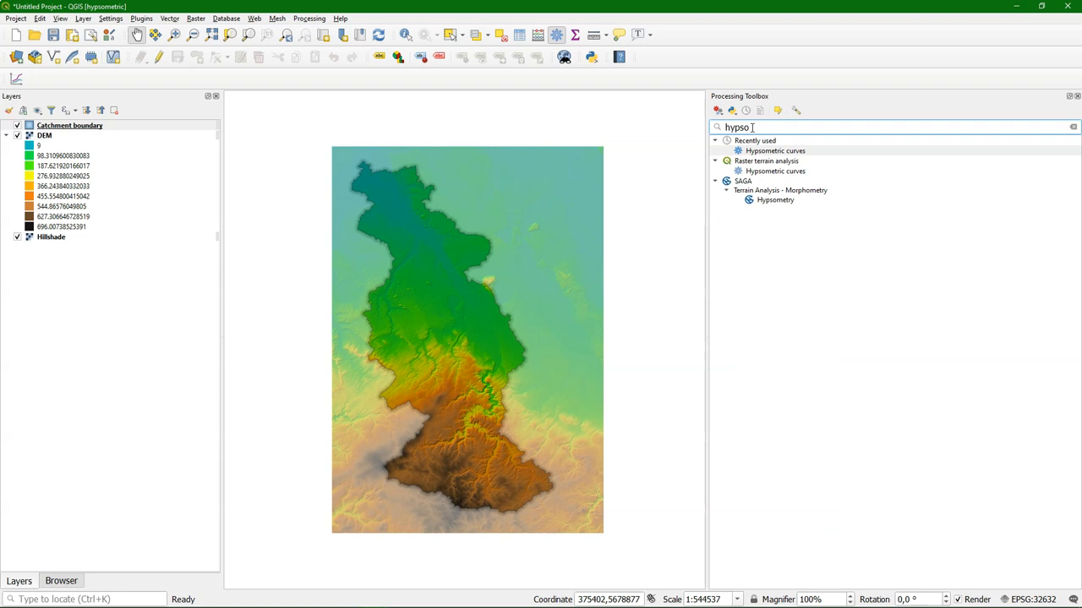
pyautogui.click(774, 171)
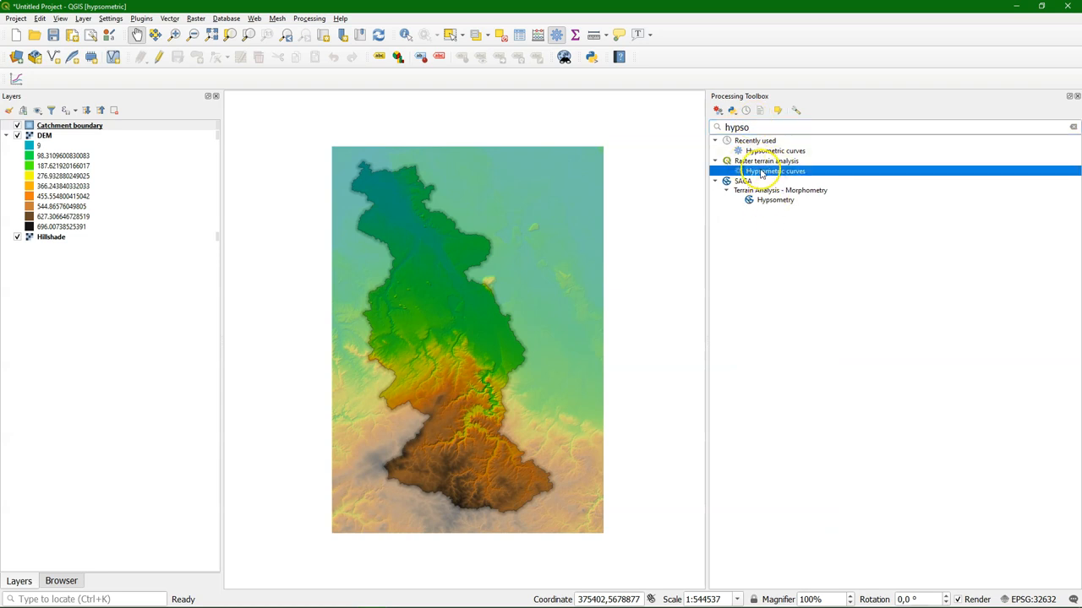
# - Run Hypsometric curves on the DEM and catchment with 'Use % of area', output to Z:\hypsometric
pyautogui.doubleClick(774, 171)
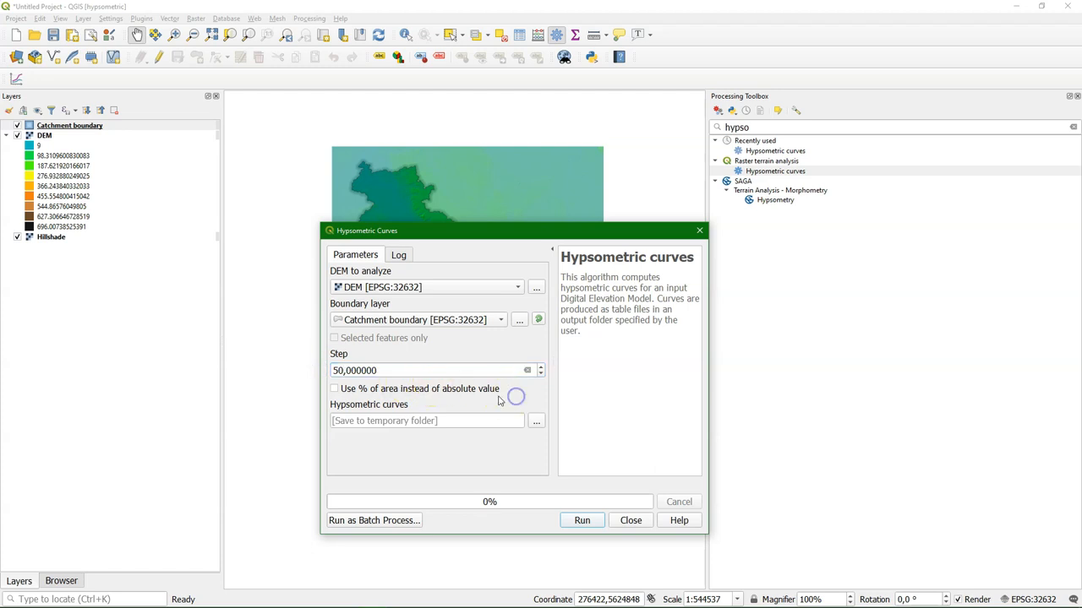
pyautogui.click(335, 389)
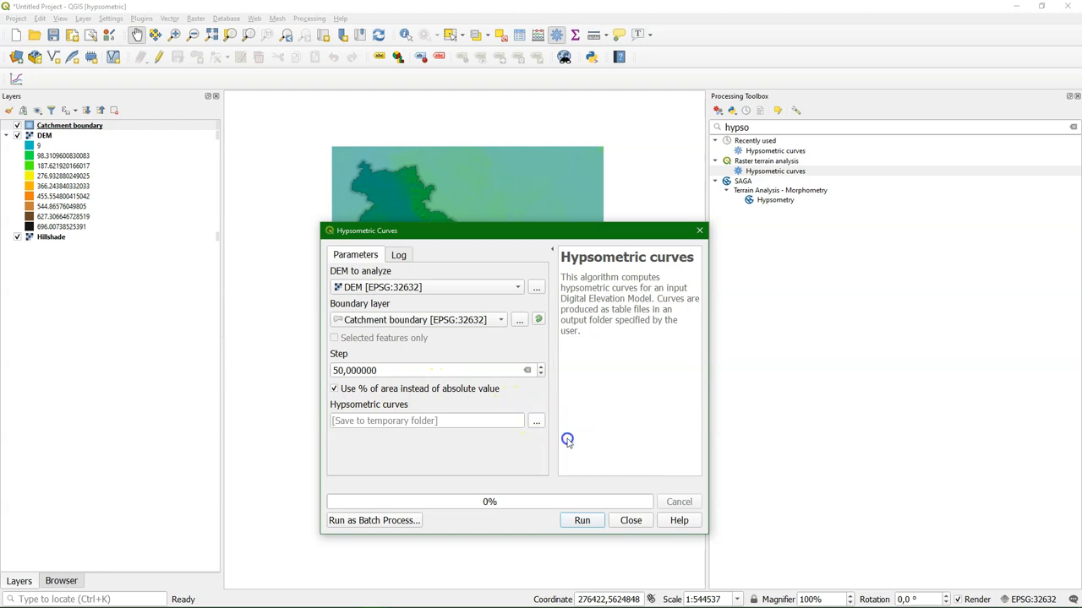
pyautogui.click(536, 419)
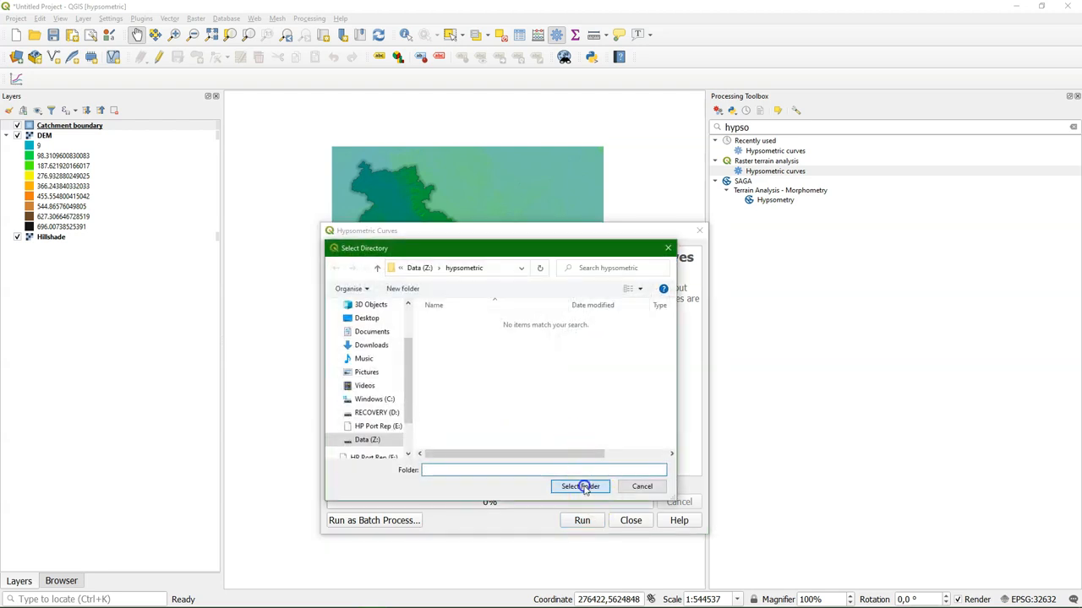
pyautogui.click(580, 486)
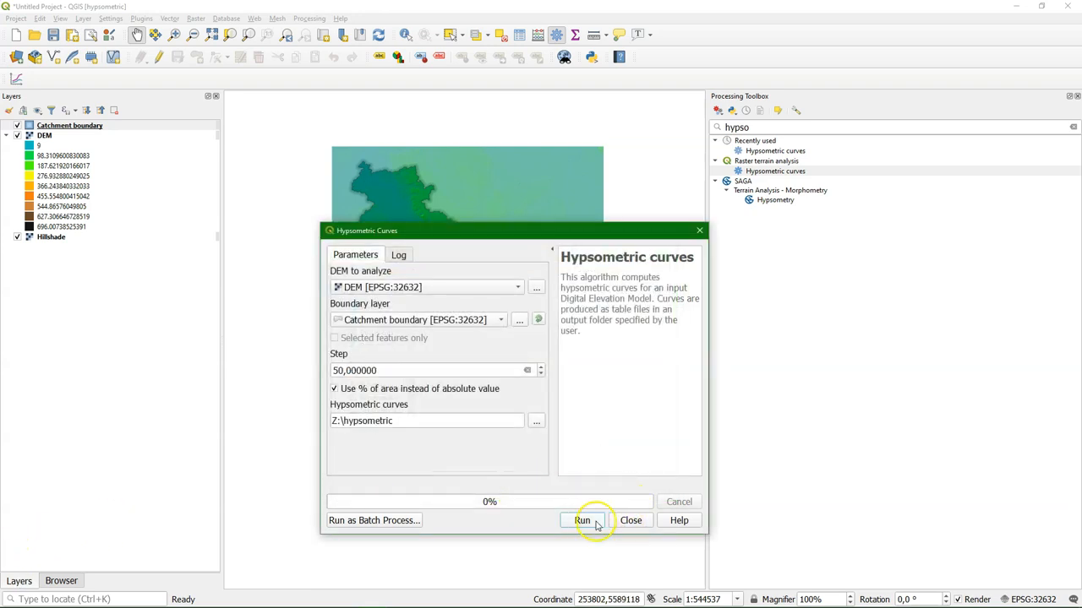
pyautogui.click(581, 521)
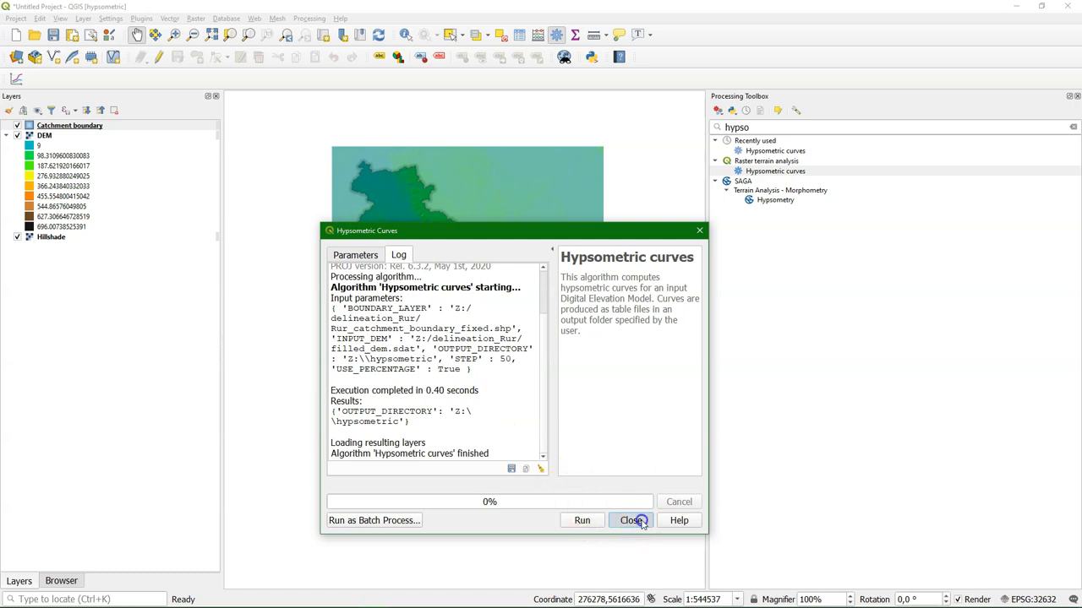
pyautogui.click(632, 521)
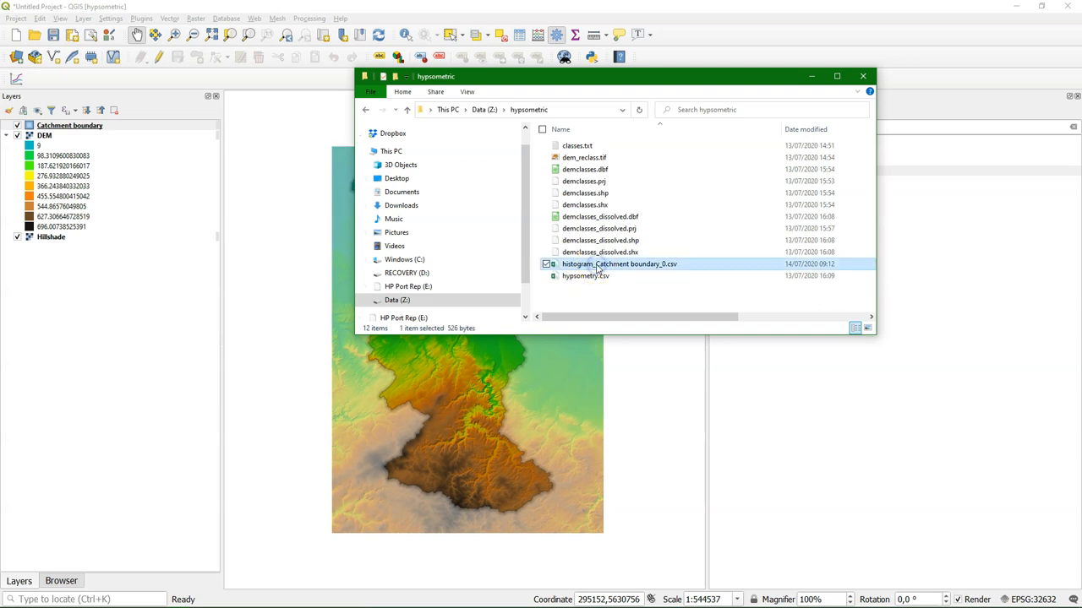
# - Open histogram_Catchment boundary_0.csv from the hypsometric folder
pyautogui.rightClick(599, 264)
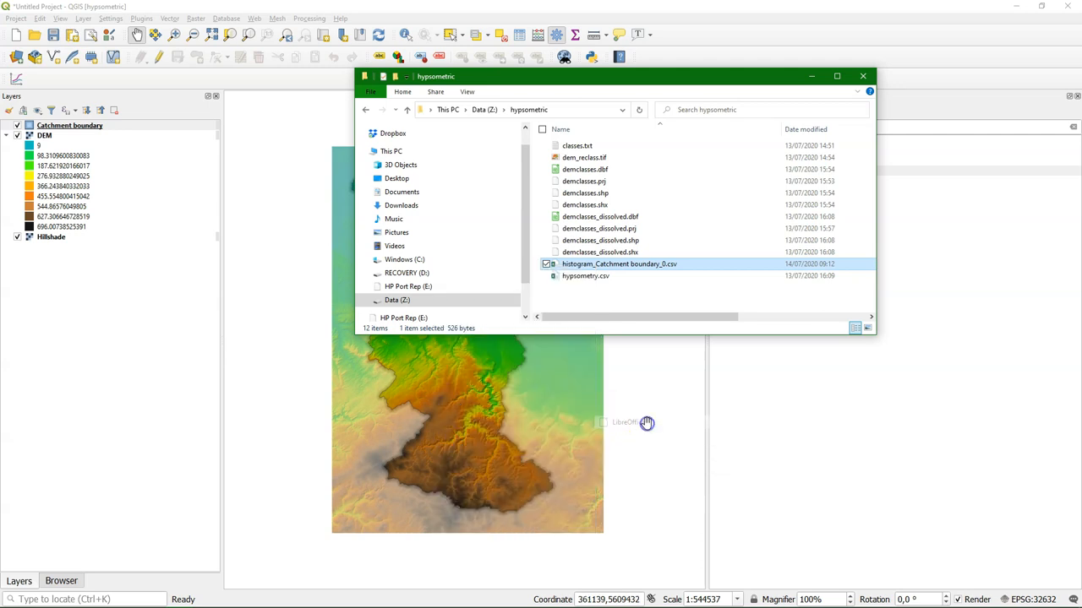
pyautogui.doubleClick(618, 263)
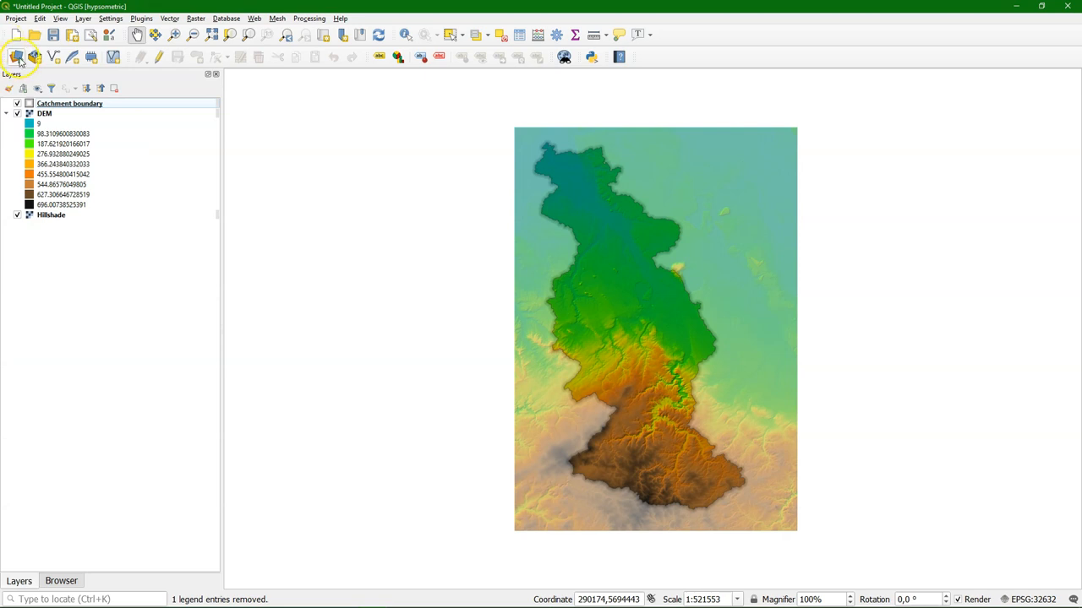
# - Load the histogram CSV into the project as a table layer via the Data Source Manager
pyautogui.click(17, 58)
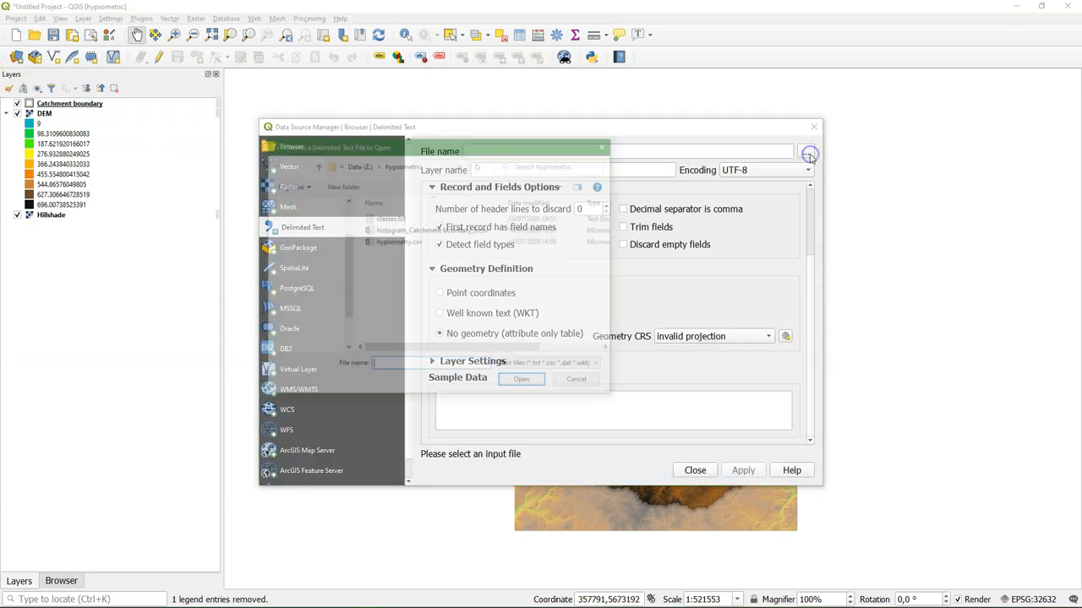
pyautogui.click(521, 378)
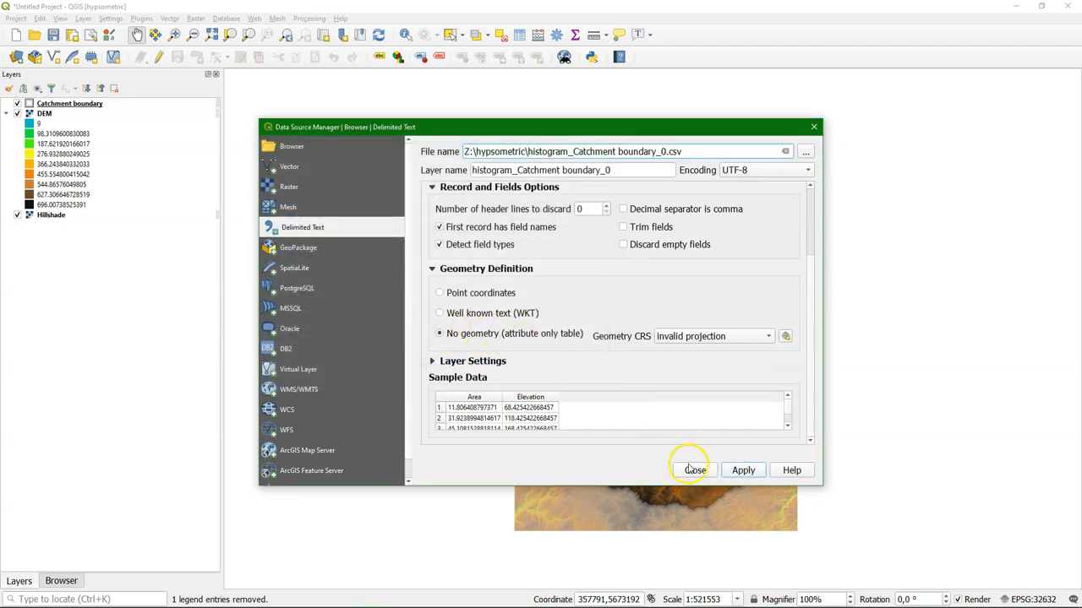
pyautogui.click(693, 470)
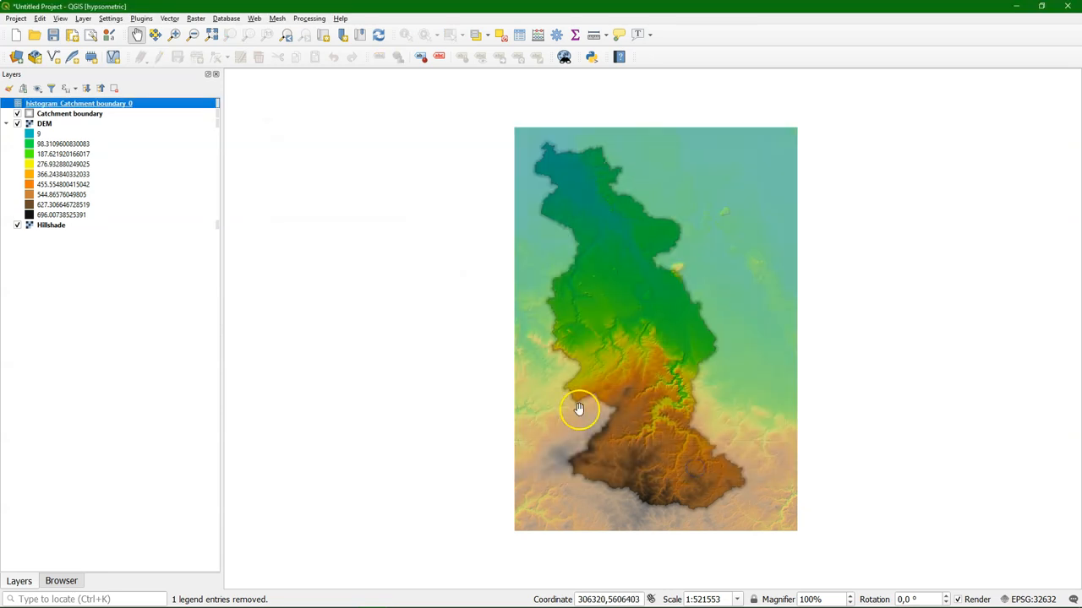
# - Install the Data Plotly plugin from Manage and Install Plugins and close the manager
pyautogui.click(142, 17)
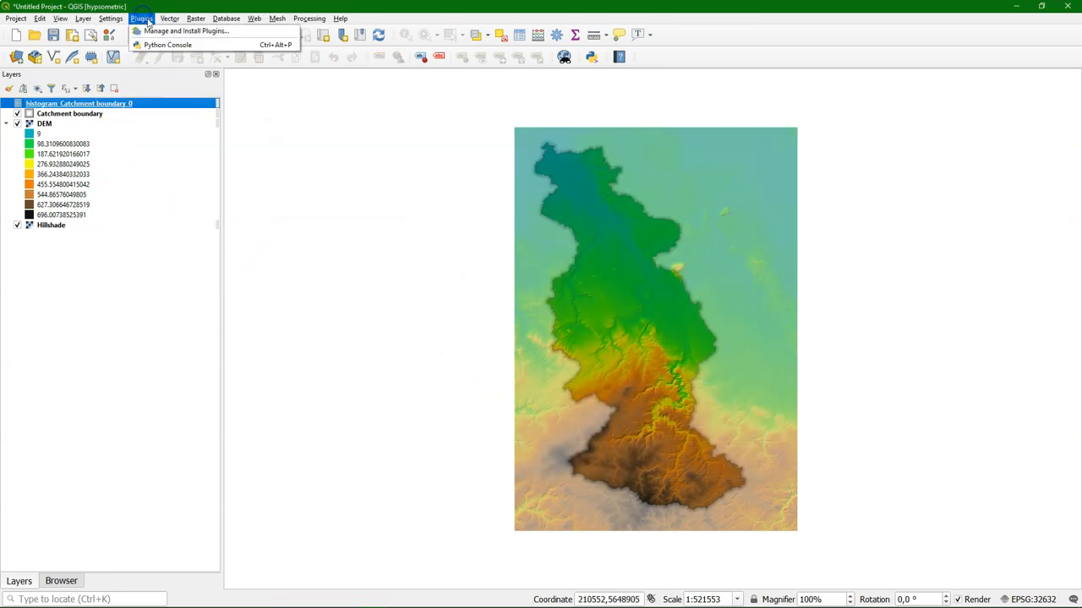
pyautogui.click(185, 30)
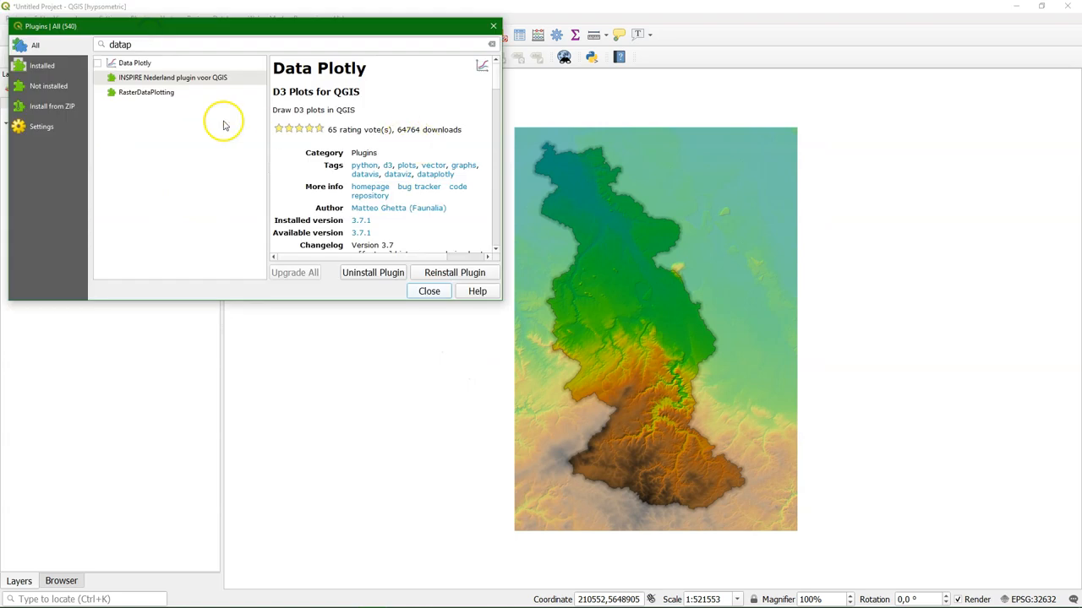
pyautogui.click(136, 63)
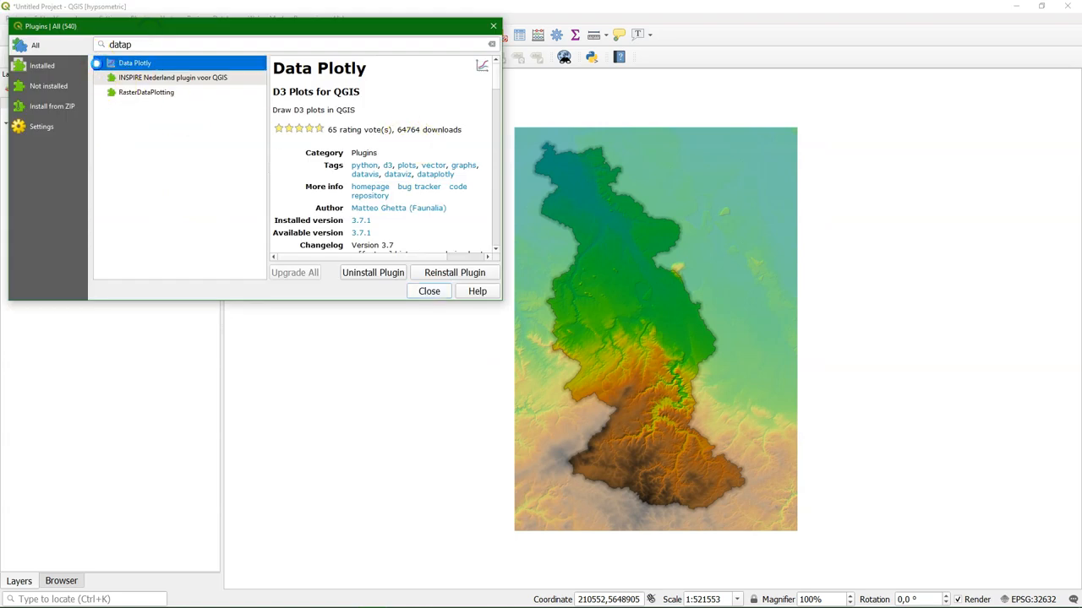
pyautogui.click(98, 63)
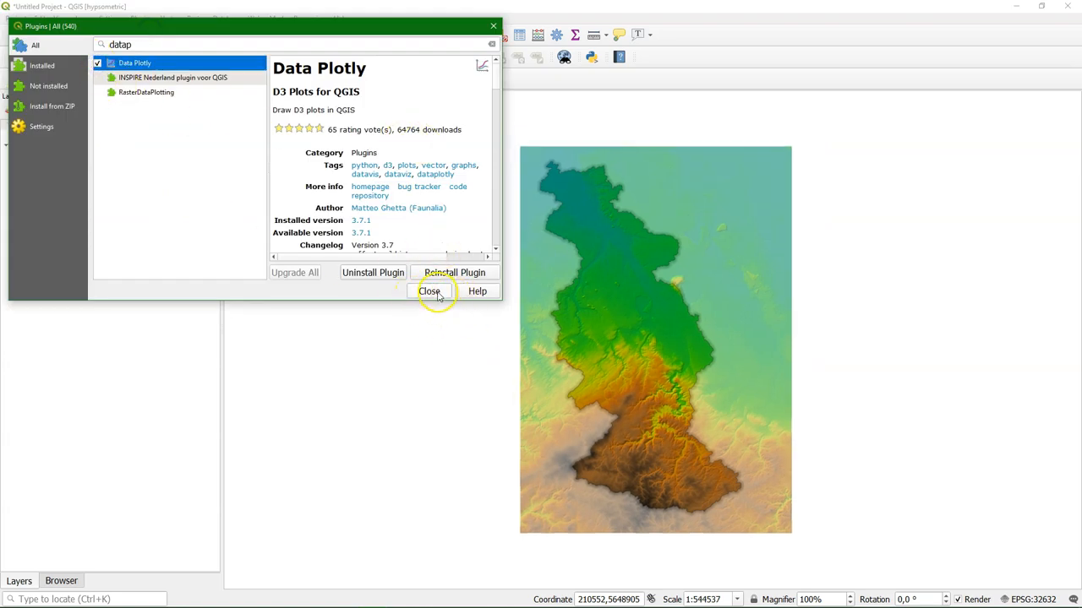
pyautogui.click(429, 291)
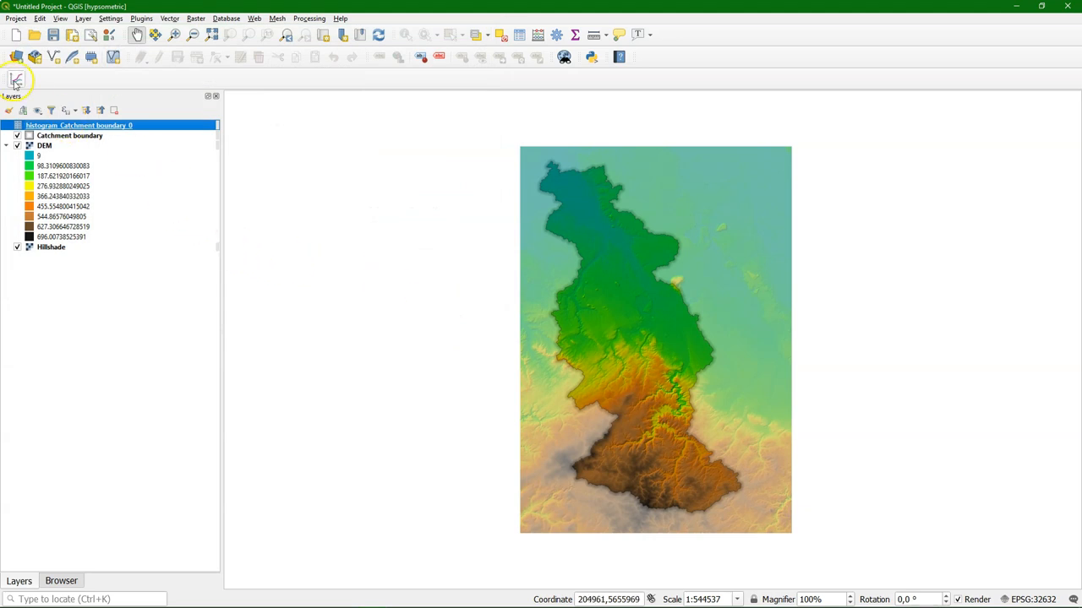
# - In DataPlotly set a Scatter Plot with X Area, Y Elevation, Points and Lines markers, adjusted marker size
pyautogui.click(16, 78)
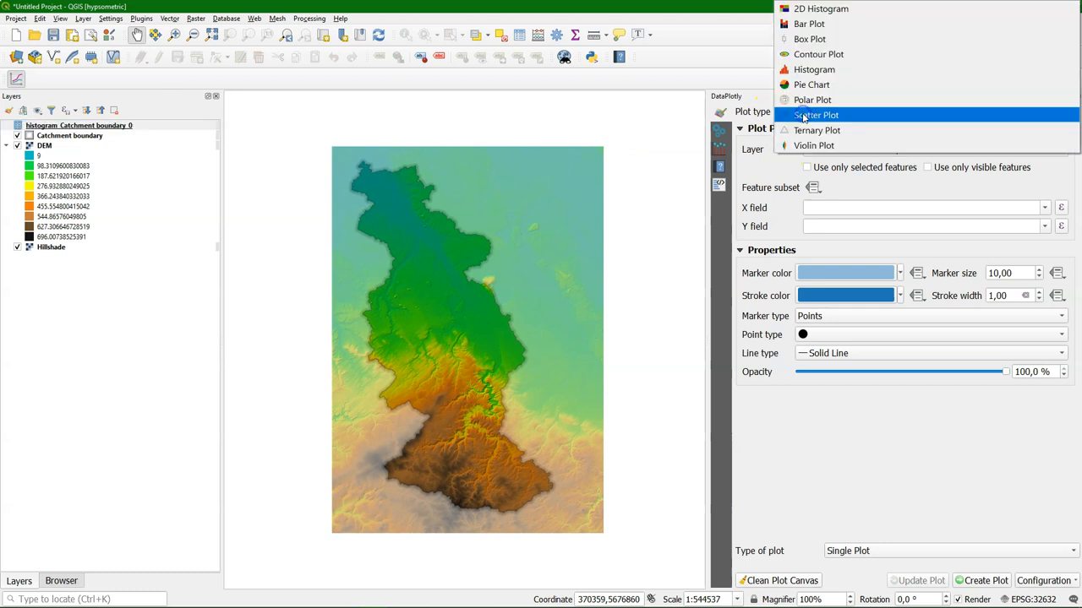
pyautogui.click(815, 115)
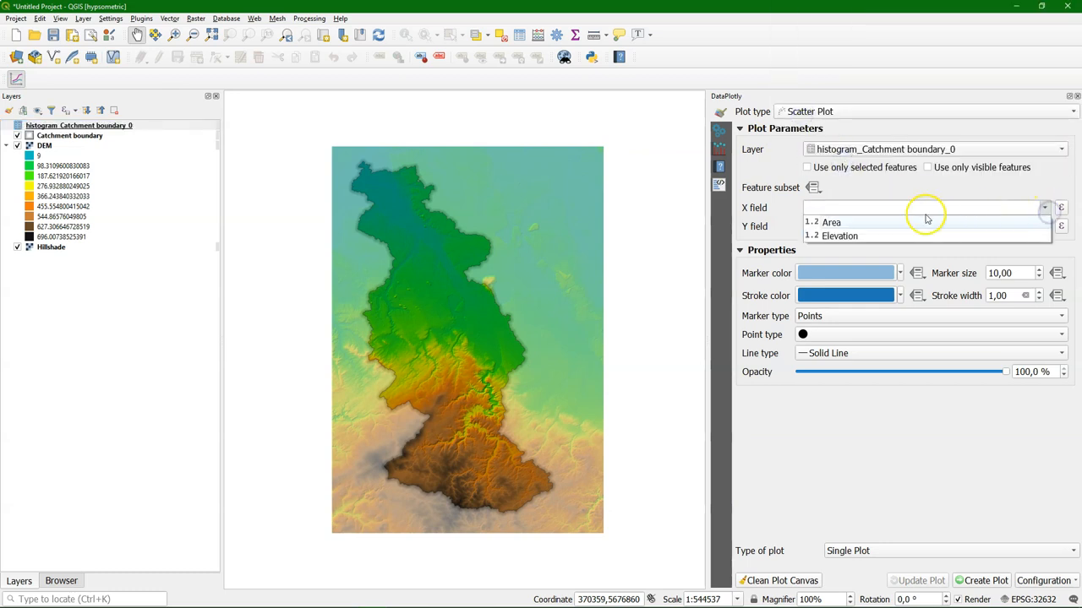
pyautogui.click(831, 223)
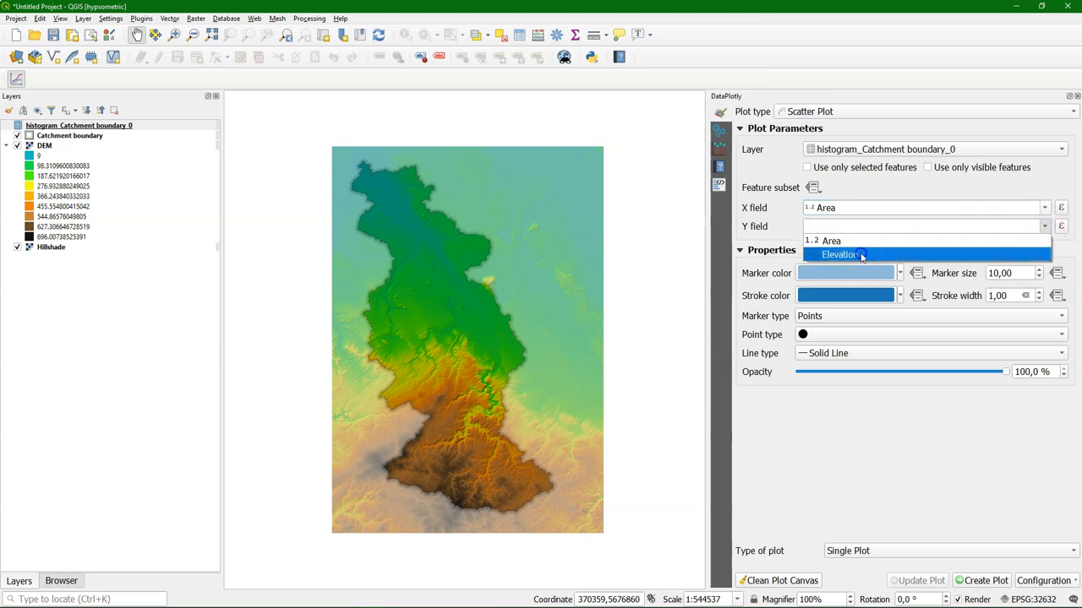
pyautogui.click(838, 253)
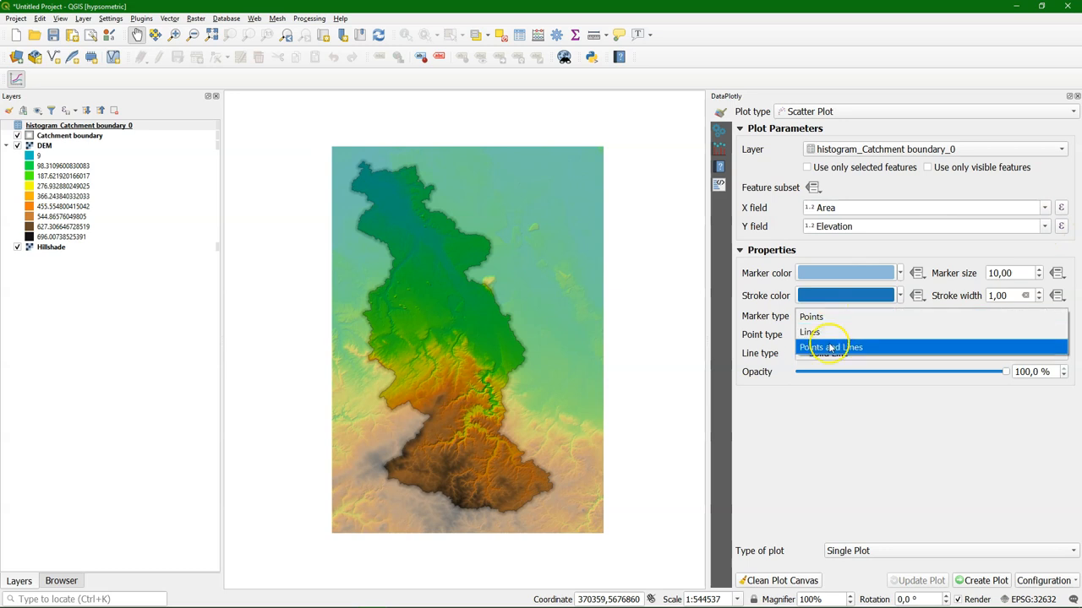
pyautogui.click(828, 348)
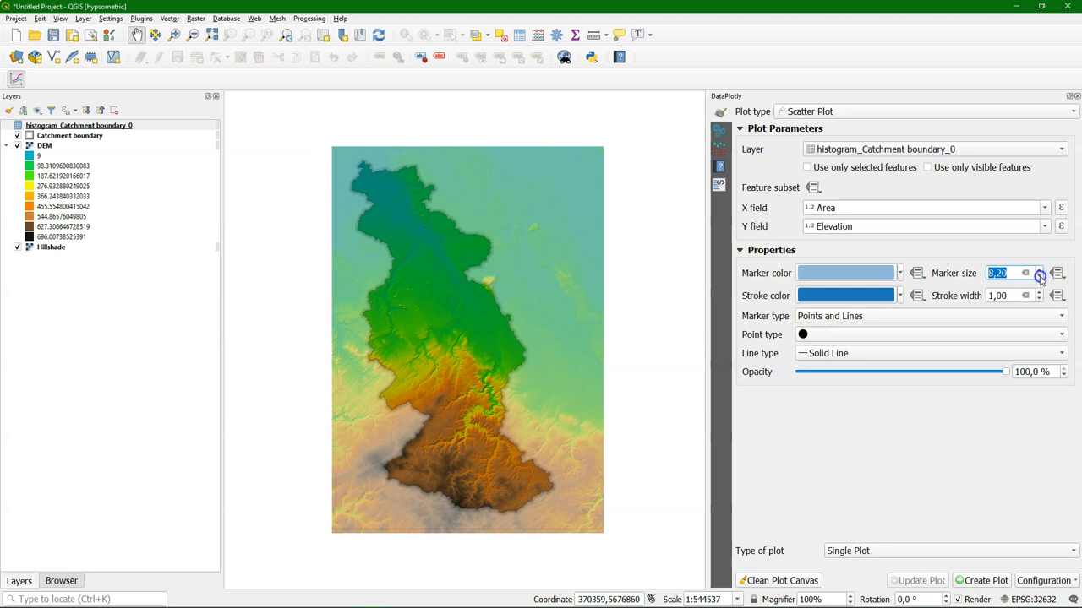
pyautogui.click(1037, 277)
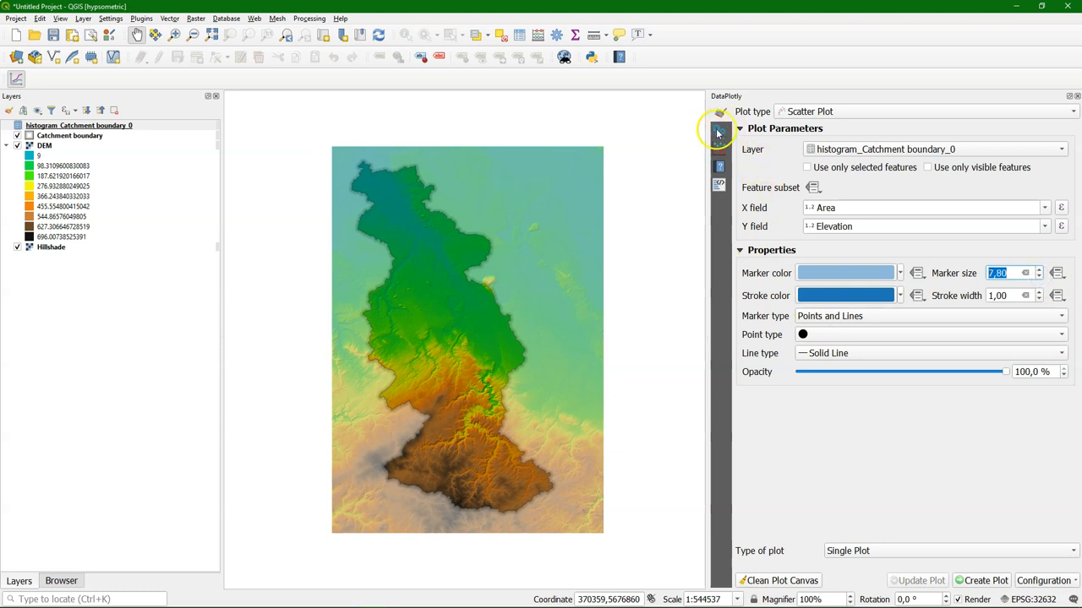
# - Set plot title 'Hypsometric Curve', X label 'Area (%)', Y label 'Elevation (m above sea level)'
pyautogui.click(720, 132)
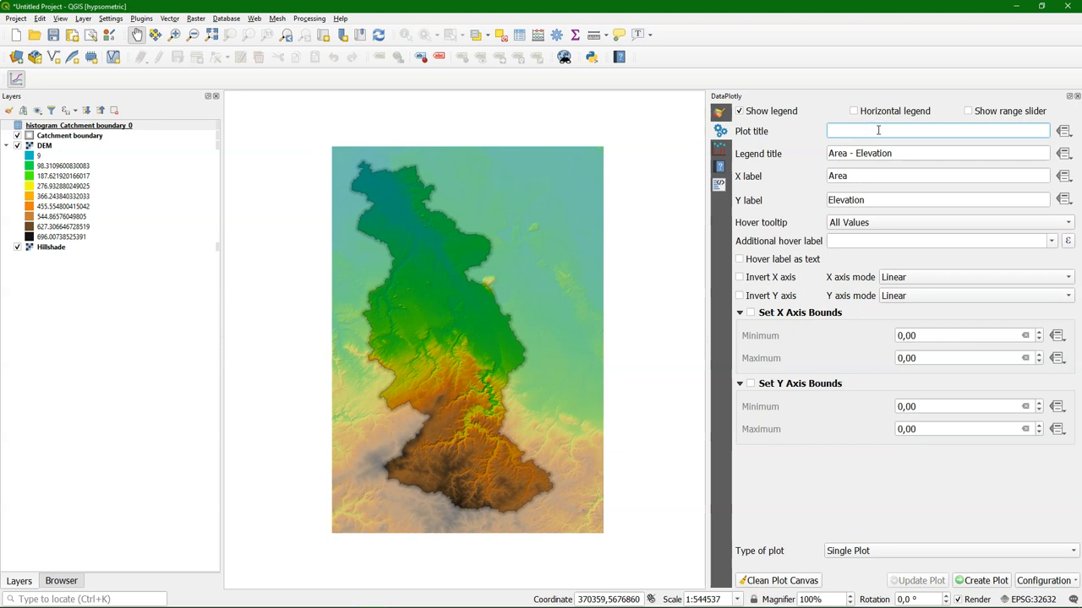
pyautogui.write('Hypsometric')
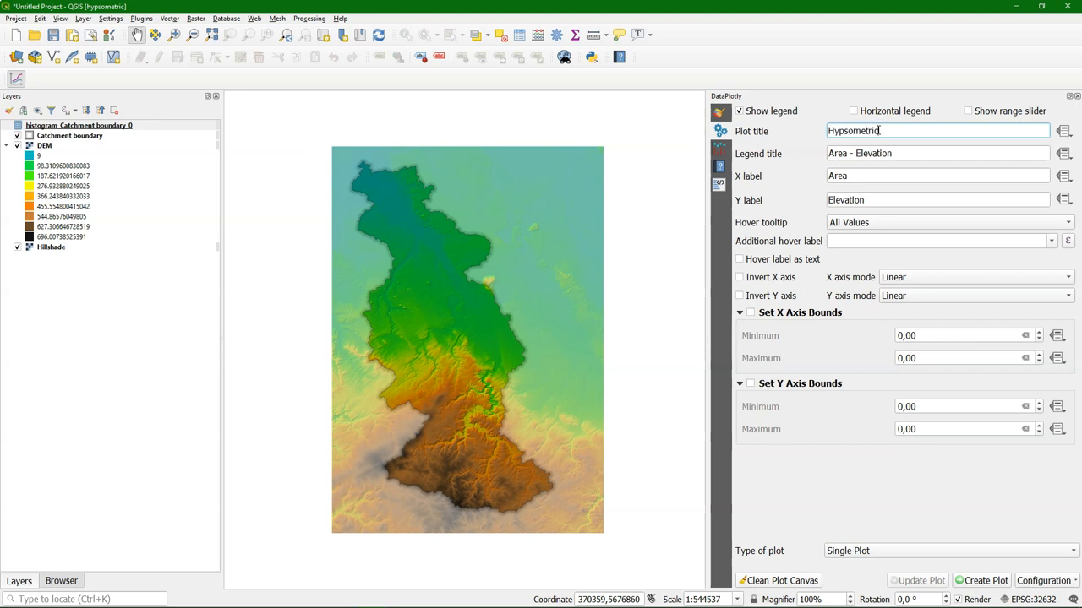
pyautogui.write('Curve')
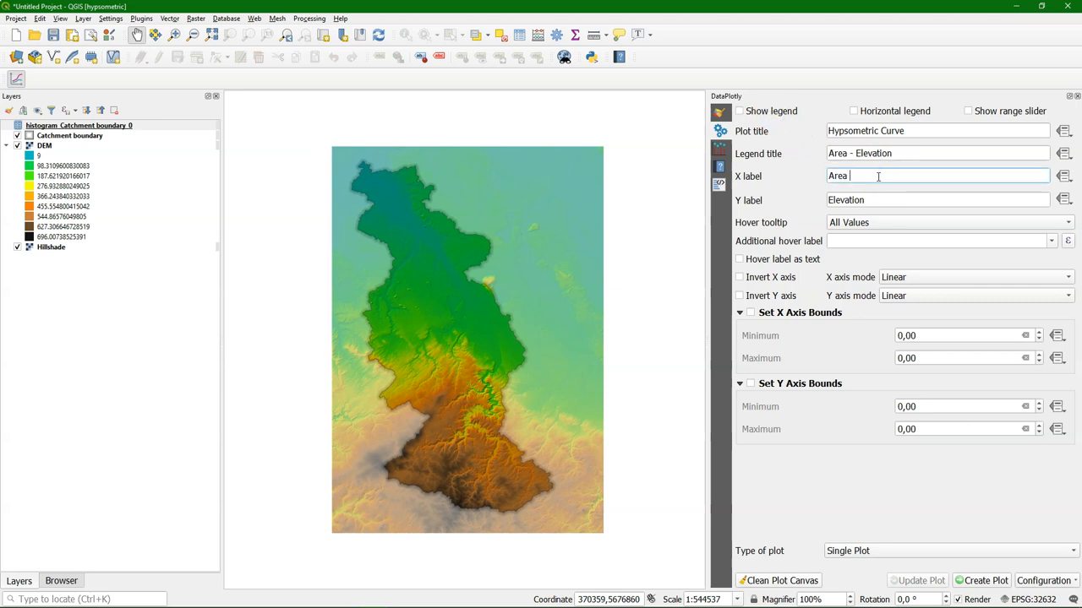
pyautogui.write('(%)')
pyautogui.click(937, 199)
pyautogui.write(' (m above')
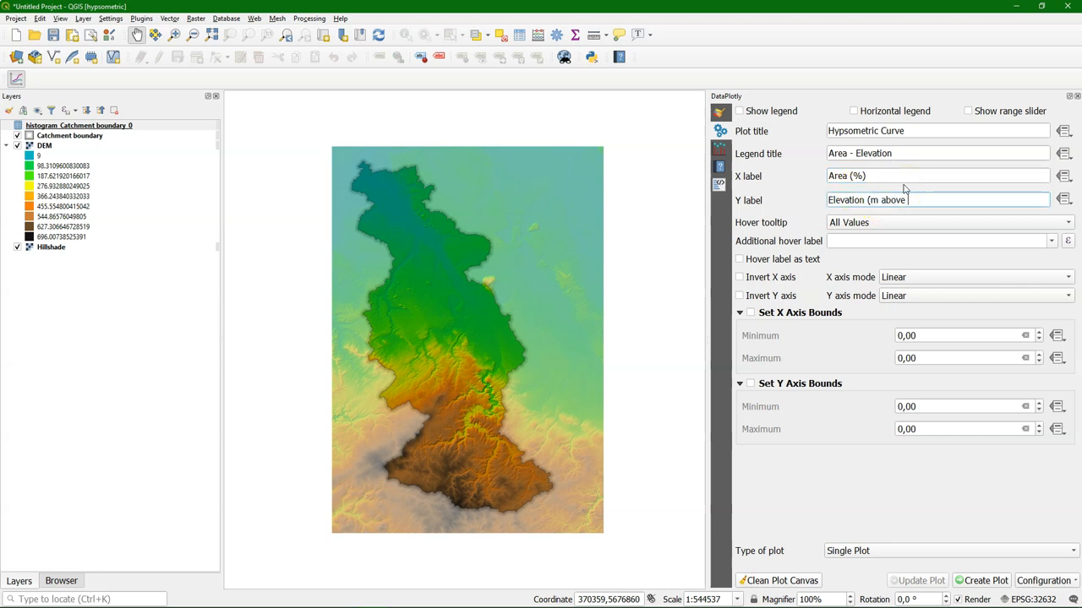
pyautogui.write('sea level)')
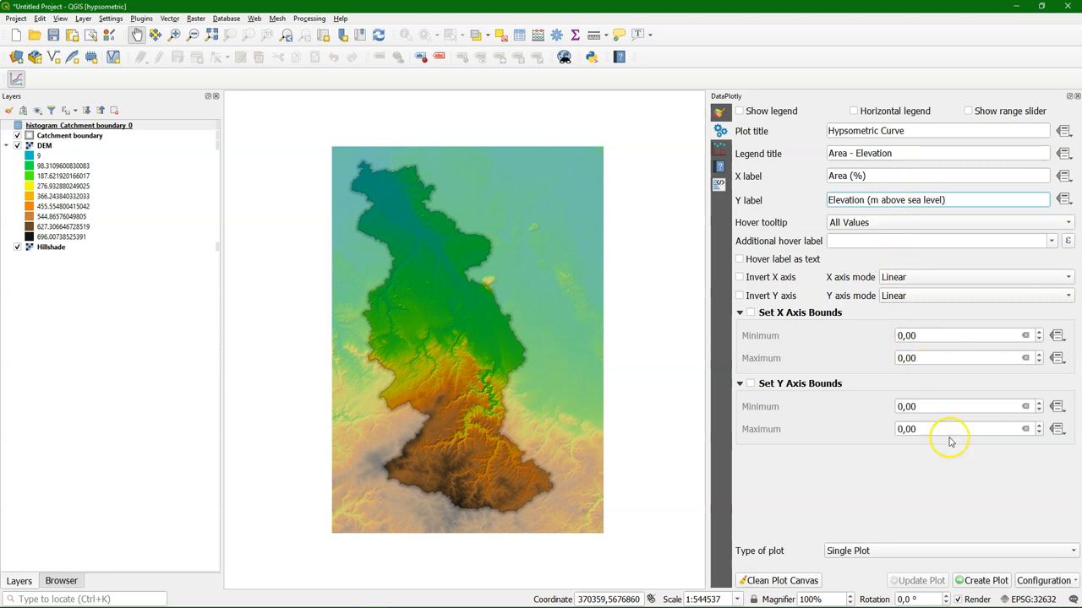
# - Create the plot to render the Hypsometric Curve chart in the panel
pyautogui.click(980, 581)
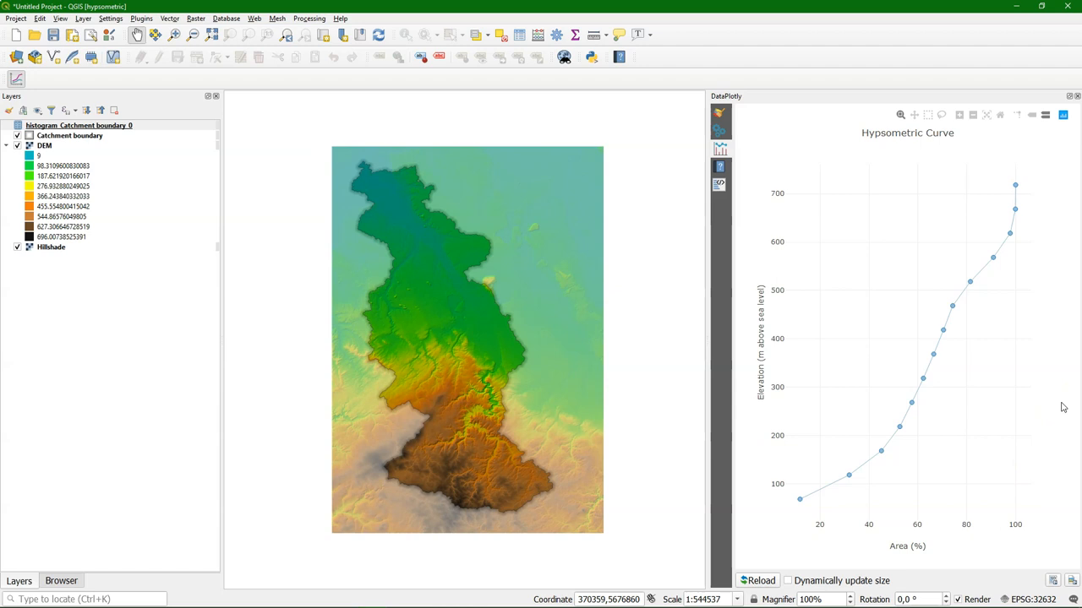
pyautogui.moveTo(982, 399)
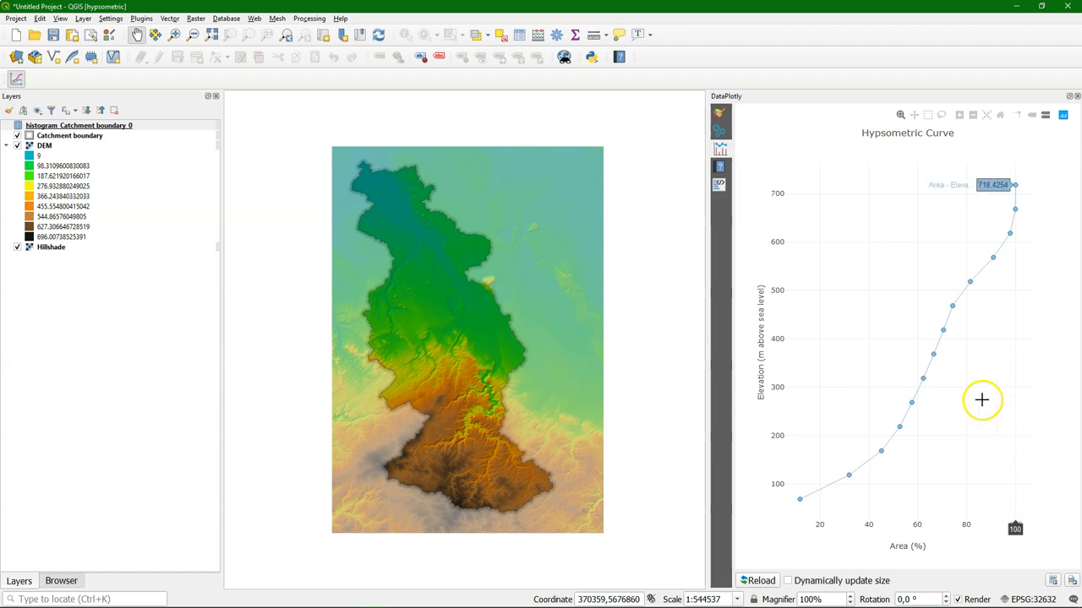
pyautogui.moveTo(882, 450)
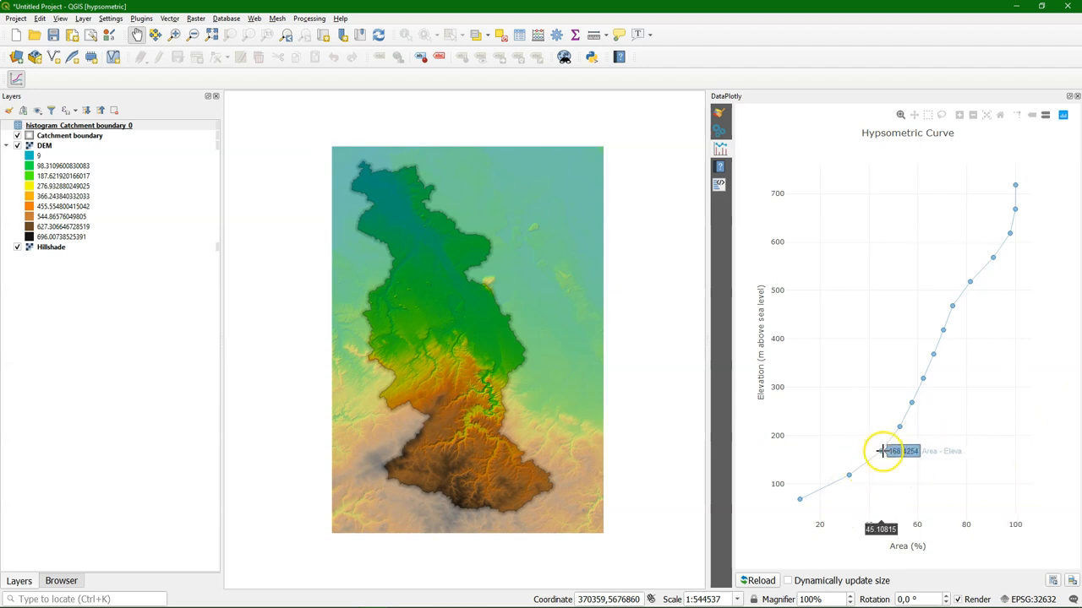